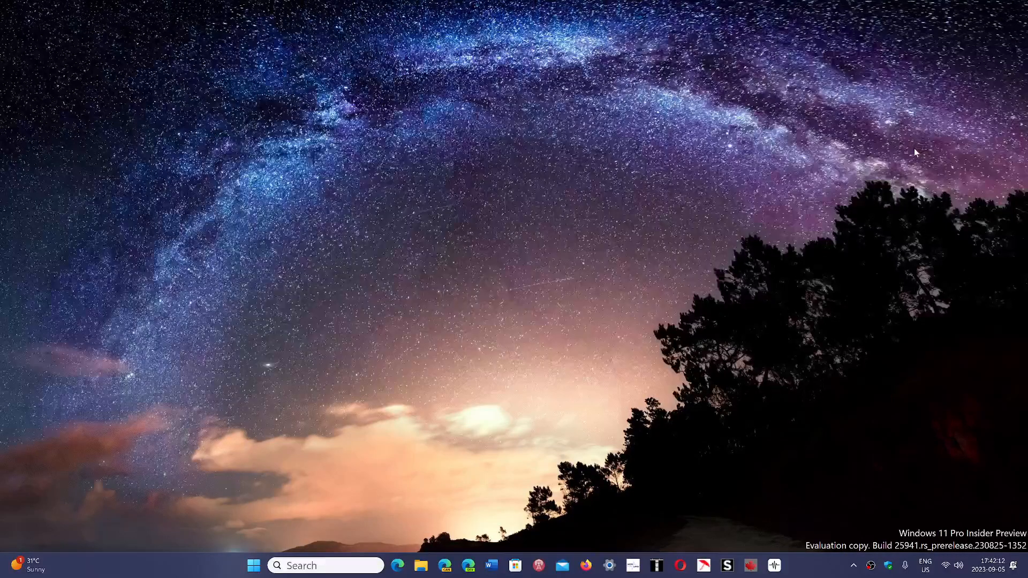
pyautogui.moveTo(737, 227)
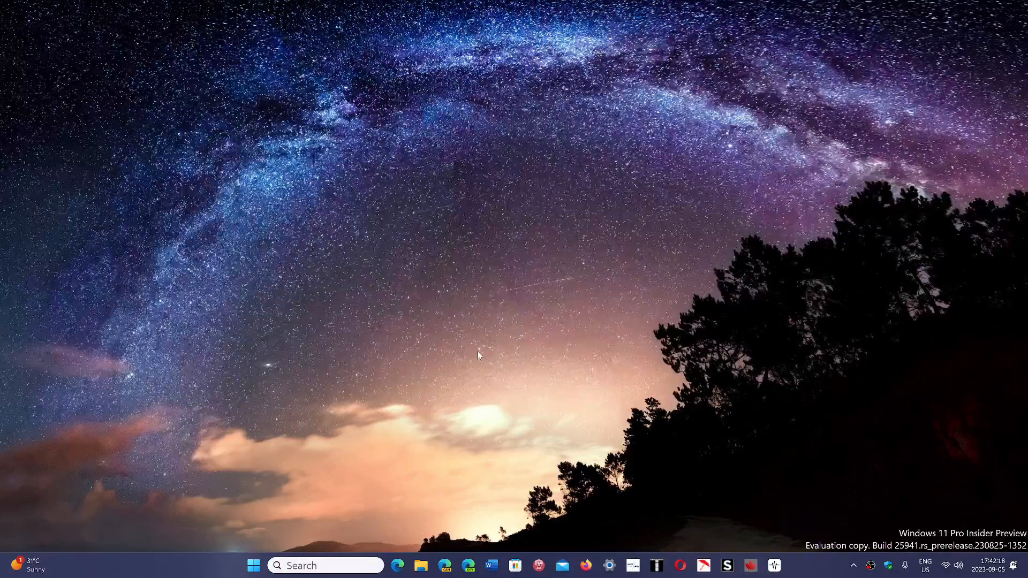
pyautogui.moveTo(414, 479)
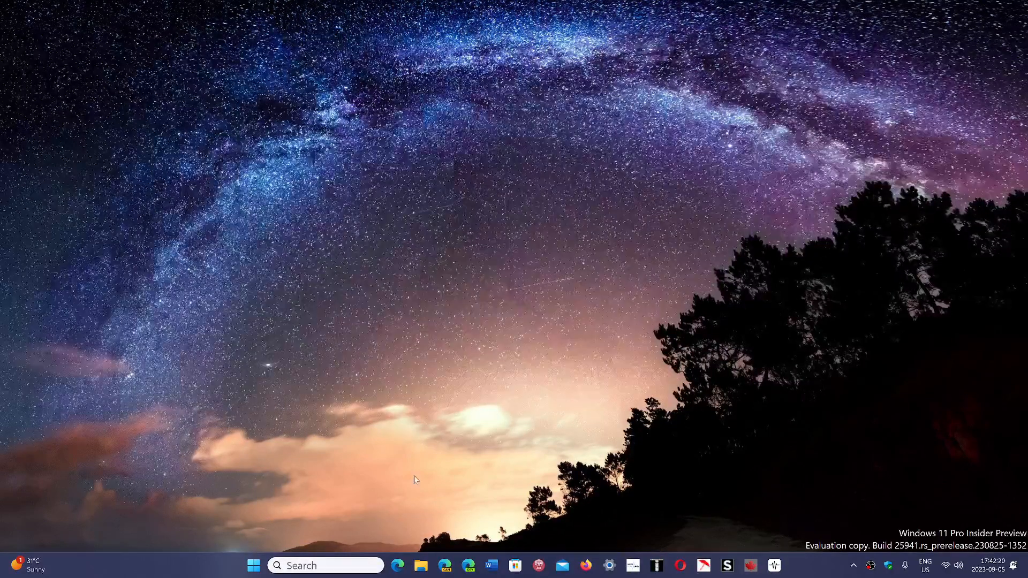
# Launch Edge from the taskbar and open the Bing Chat sidebar beside Google.
pyautogui.click(397, 565)
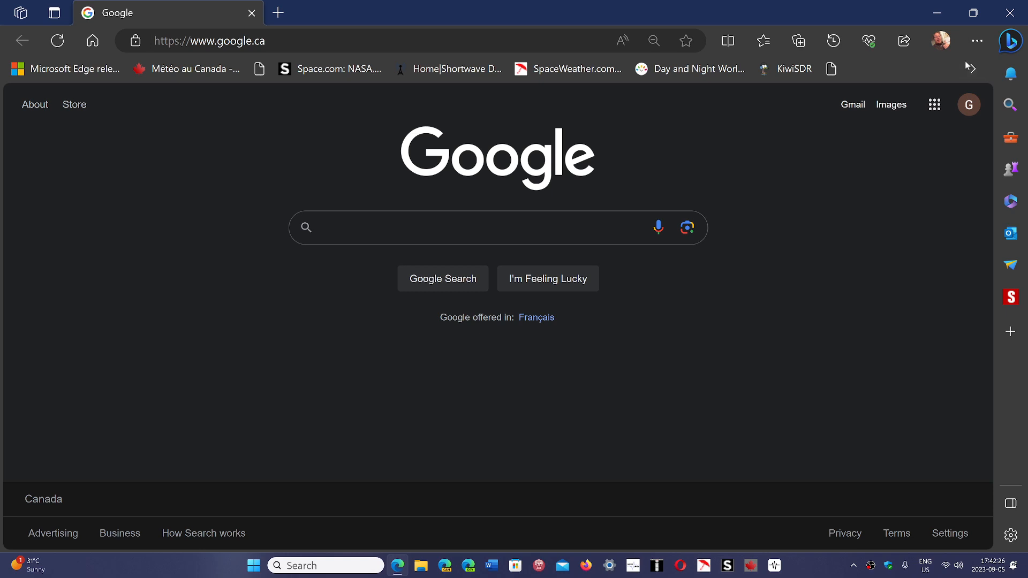
pyautogui.click(1010, 40)
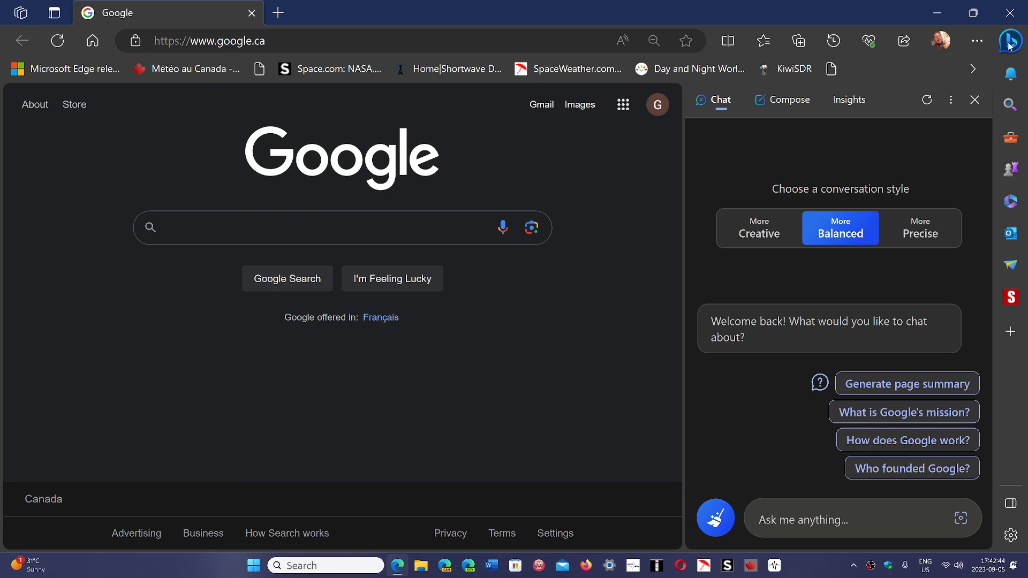
# Hide the Bing Chat sidebar so Google fills the Edge window.
pyautogui.click(974, 99)
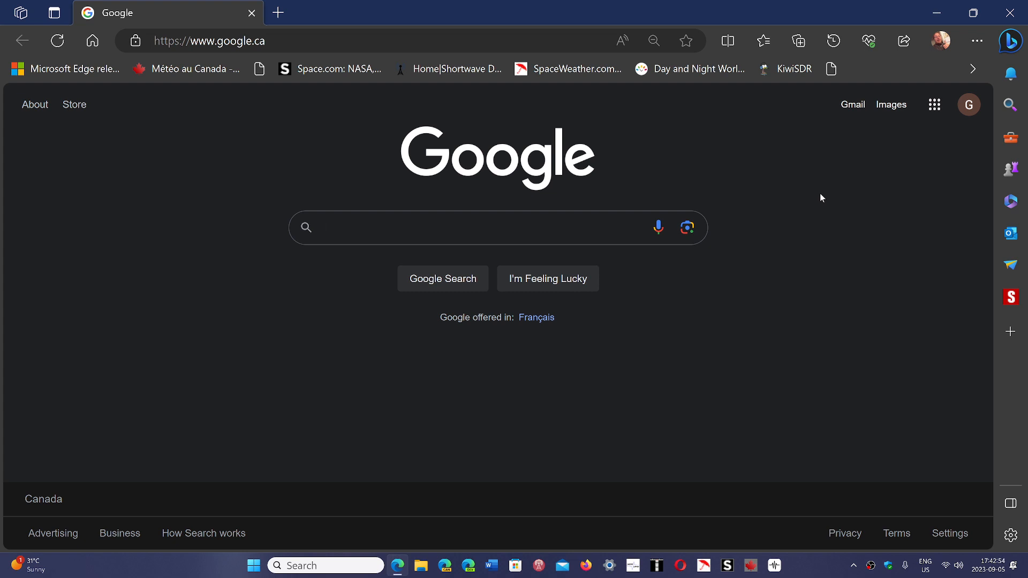
# Close Microsoft Edge to return to the starry-wallpaper desktop.
pyautogui.click(459, 228)
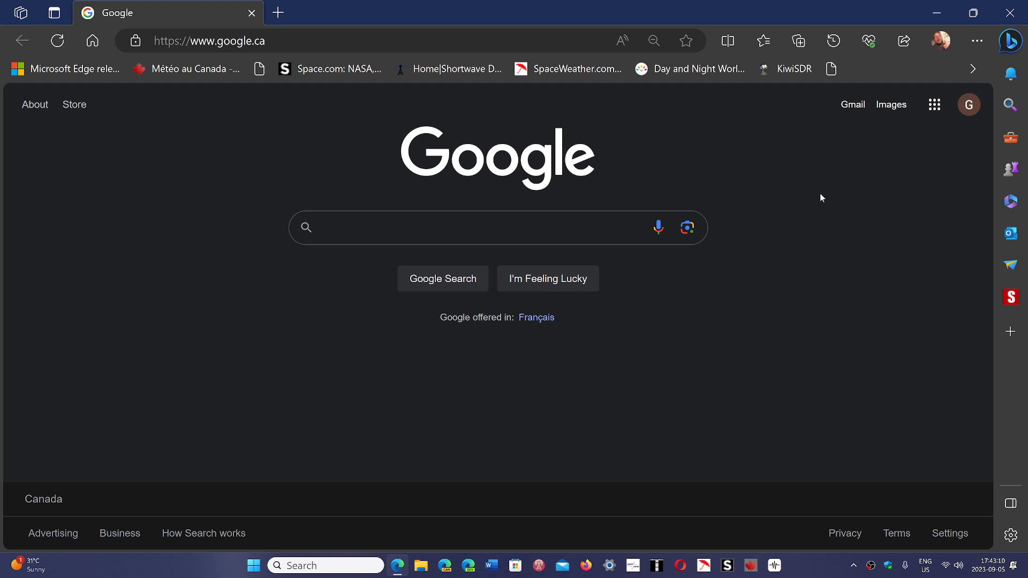
pyautogui.click(458, 227)
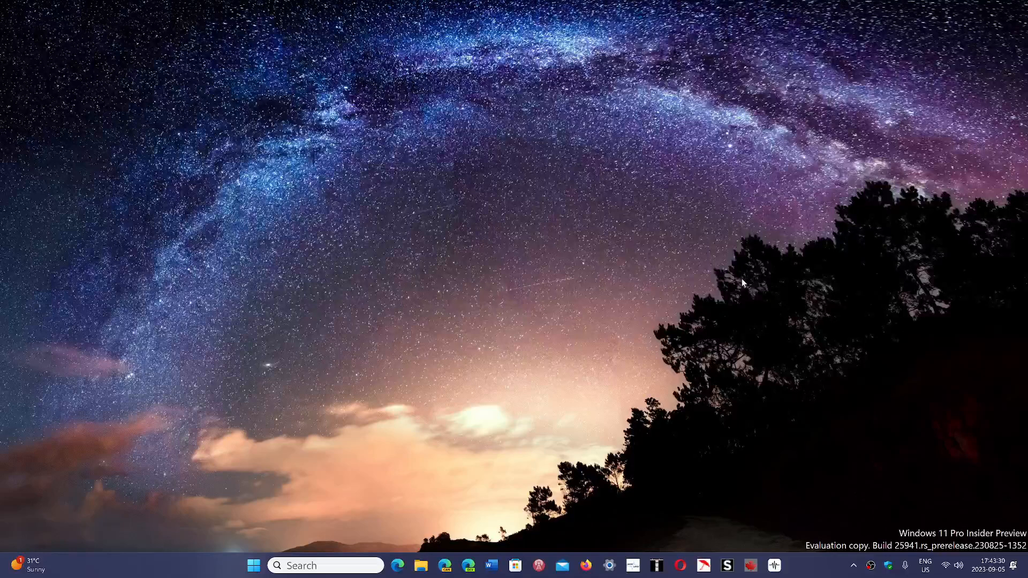
pyautogui.moveTo(532, 341)
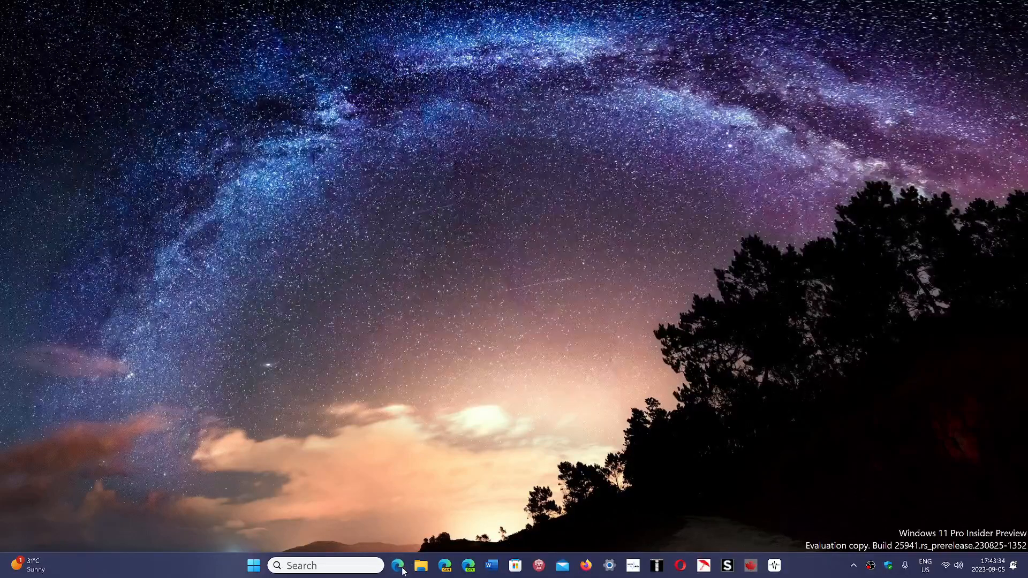
# Relaunch Edge from the taskbar and reopen the Bing Chat sidebar.
pyautogui.click(397, 565)
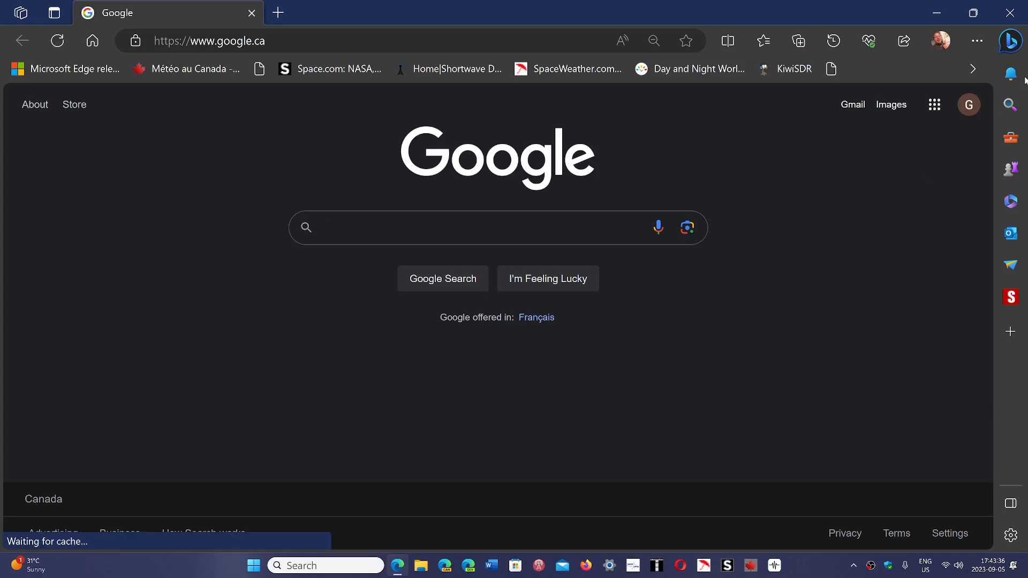
pyautogui.click(1010, 40)
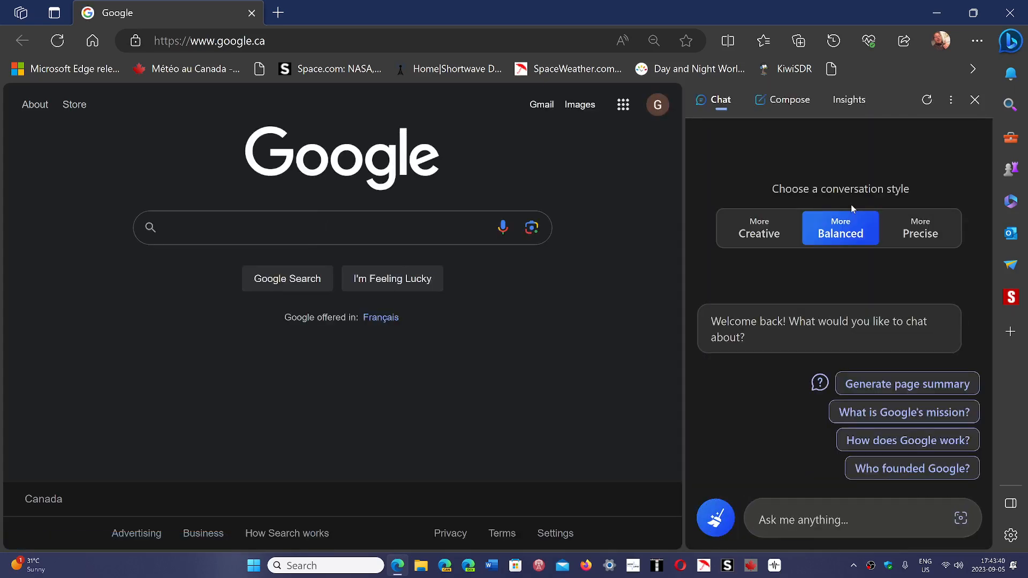
pyautogui.moveTo(877, 129)
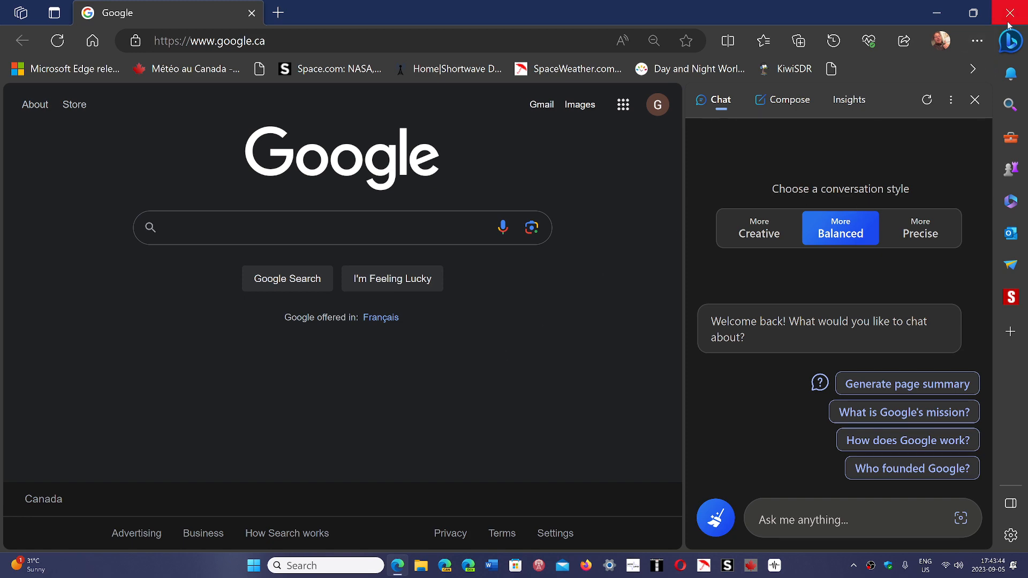
# Close the Edge window and its chat sidebar.
pyautogui.click(1016, 12)
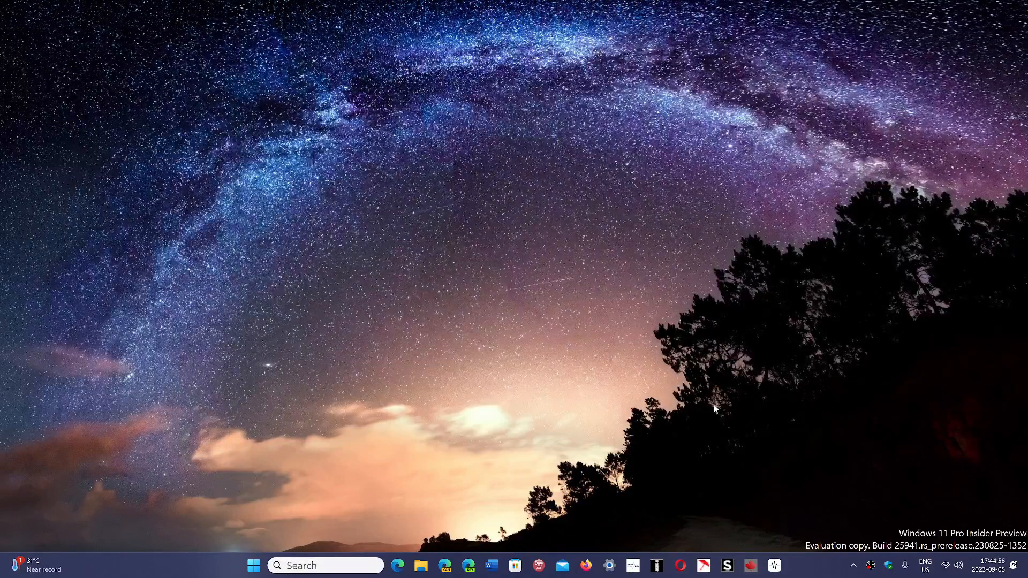
pyautogui.moveTo(430, 305)
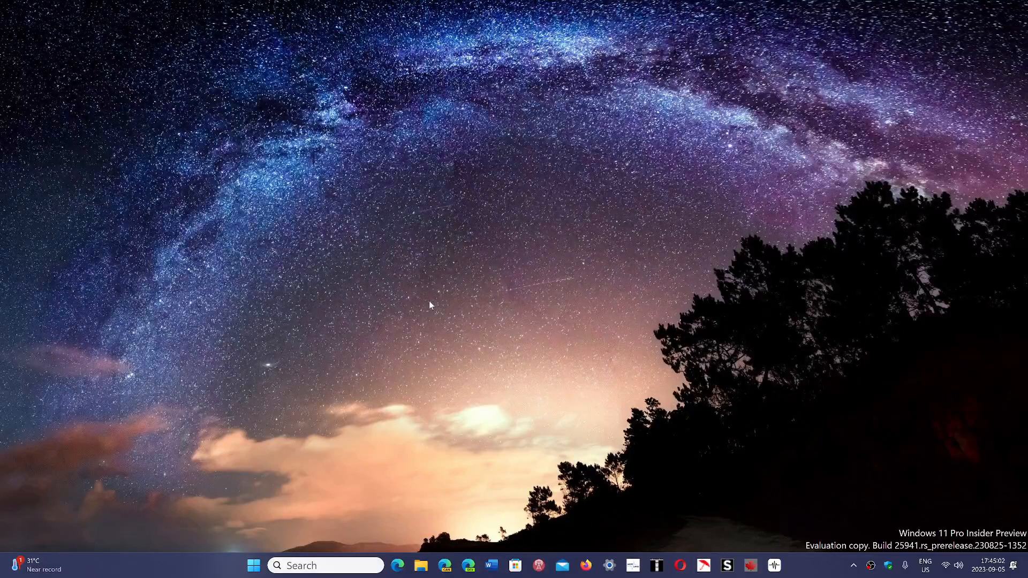
pyautogui.moveTo(260, 456)
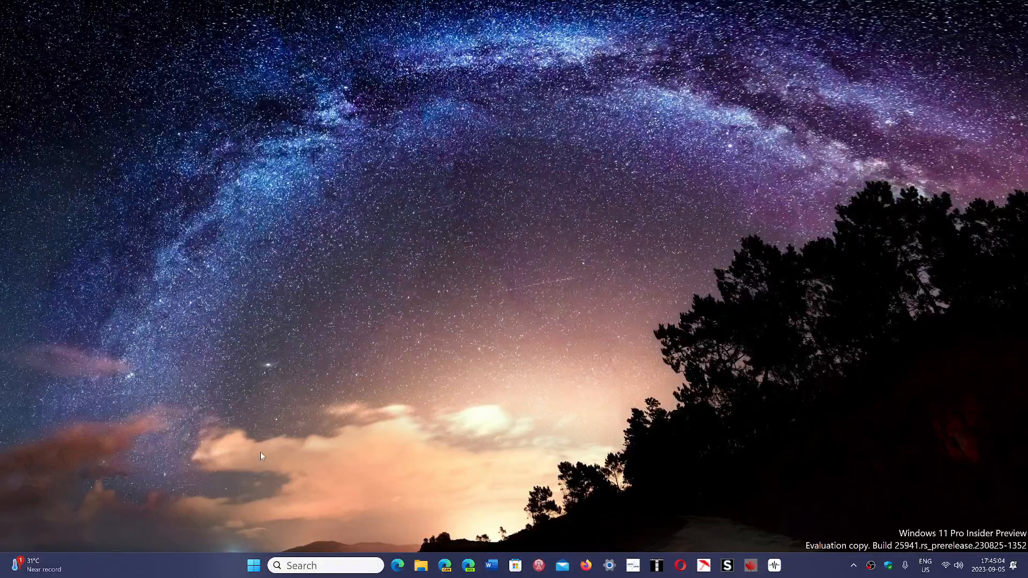
# Open the Start menu with its pinned apps and search field.
pyautogui.click(253, 565)
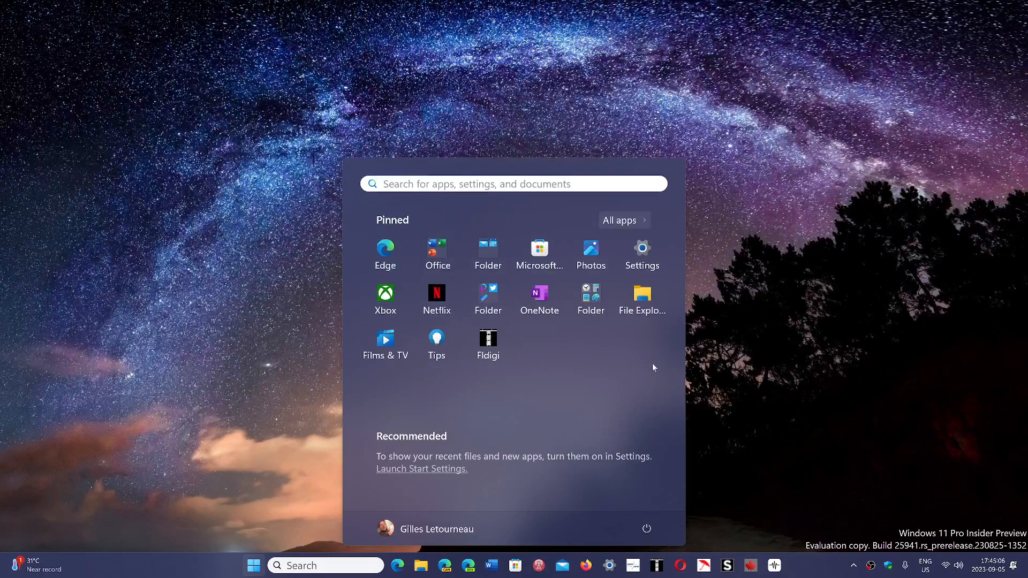
pyautogui.moveTo(799, 346)
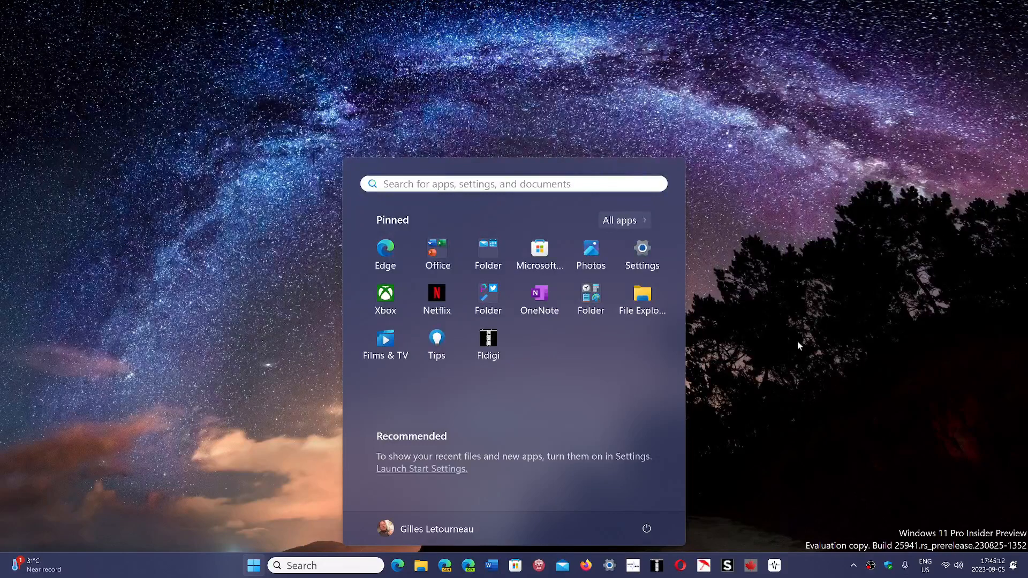
# Launch Settings from the Start menu's pinned apps.
pyautogui.click(641, 254)
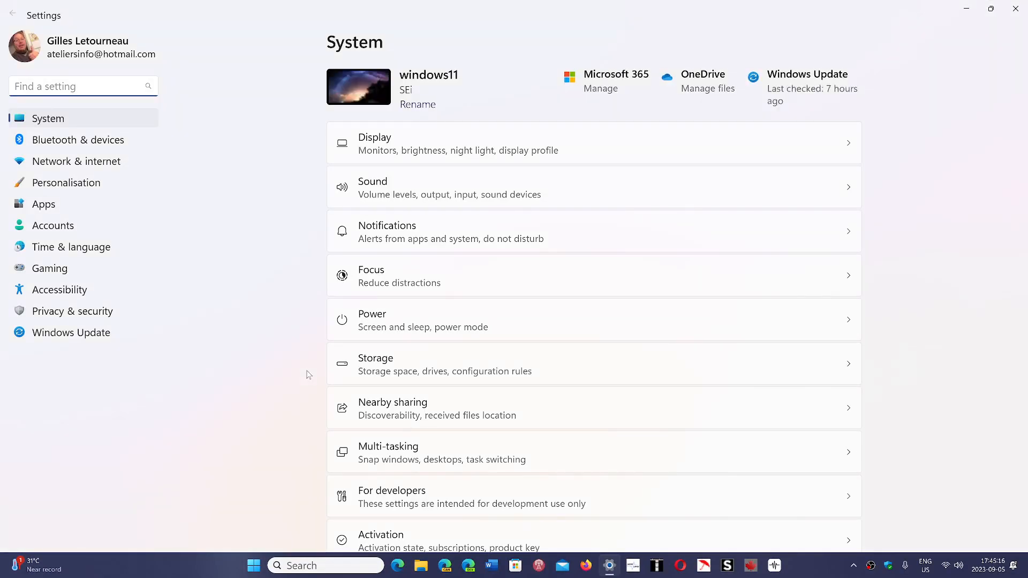